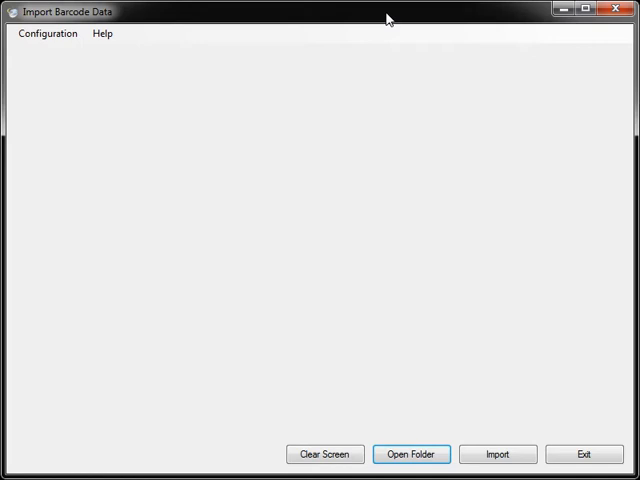
- Import BARCODES.TXT, yielding 10 folders, 2 locations and Location_20170520_160712.csv
{"action": "left_click", "coordinate": [497, 453]}
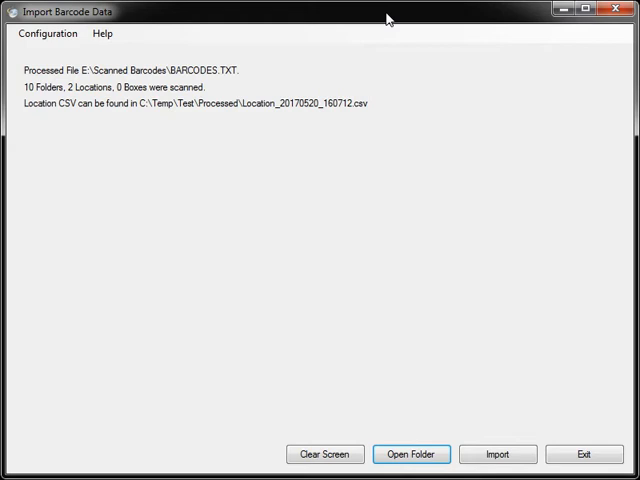
{"action": "mouse_move", "coordinate": [157, 84]}
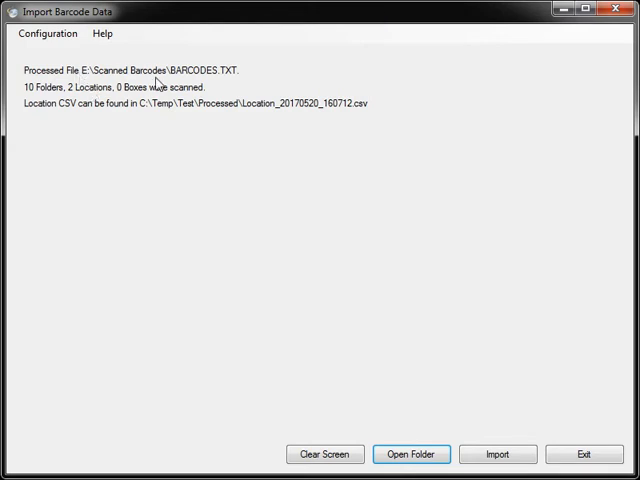
{"action": "mouse_move", "coordinate": [192, 78]}
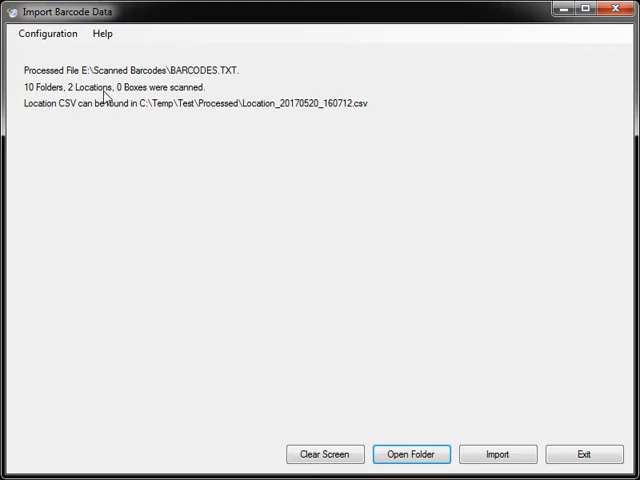
{"action": "mouse_move", "coordinate": [153, 128]}
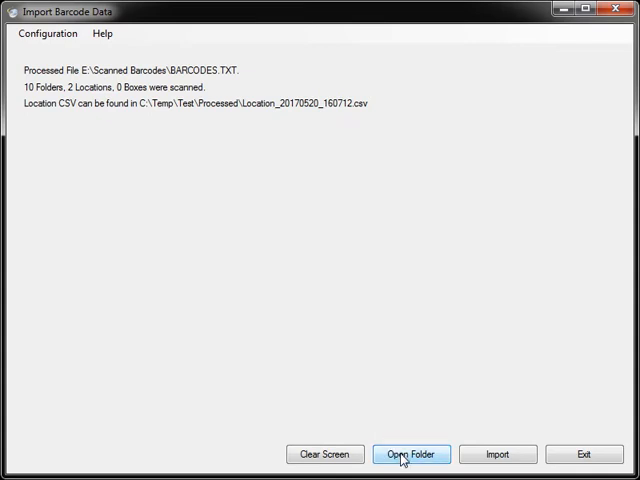
{"action": "left_click", "coordinate": [410, 454]}
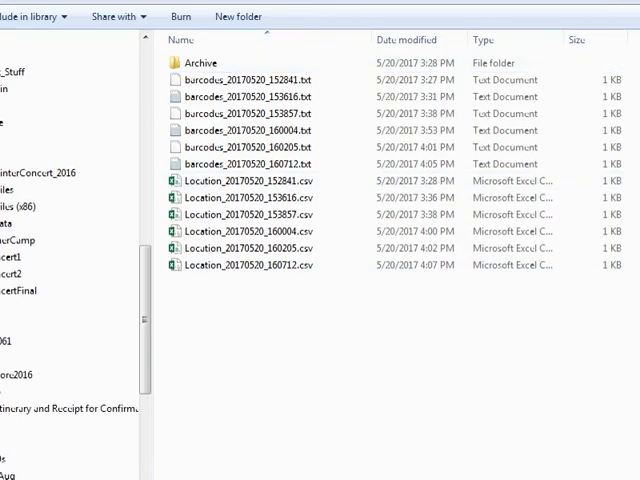
{"action": "left_click", "coordinate": [245, 265]}
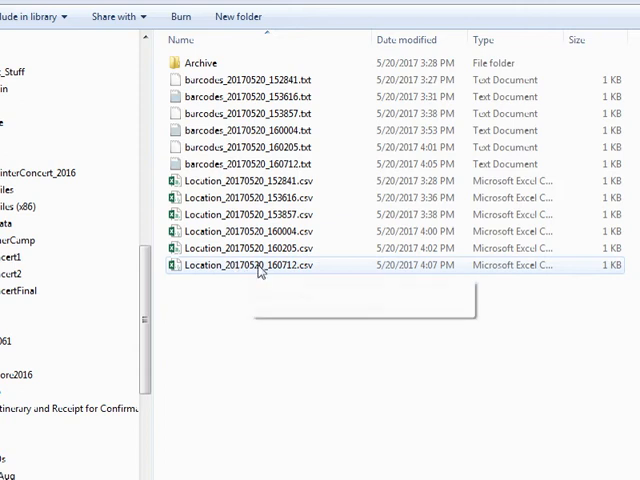
{"action": "left_click", "coordinate": [260, 265]}
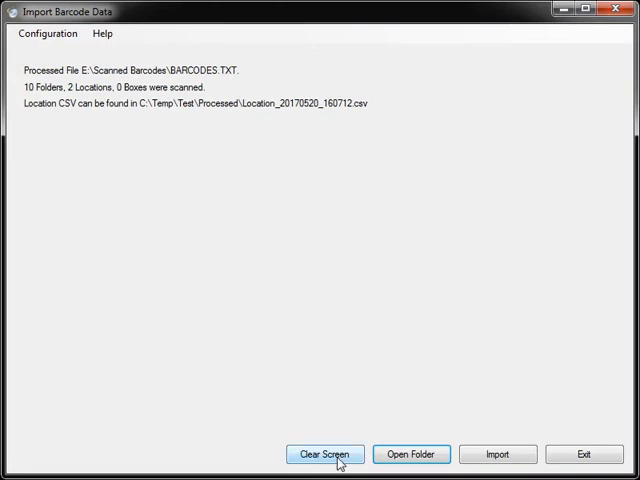
- Clear the summary, retry the import (no Barcodes.txt found), then clear the message
{"action": "left_click", "coordinate": [324, 453]}
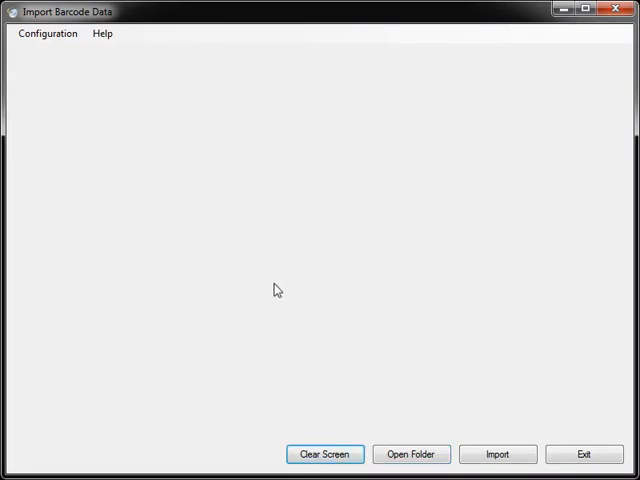
{"action": "left_click", "coordinate": [497, 453]}
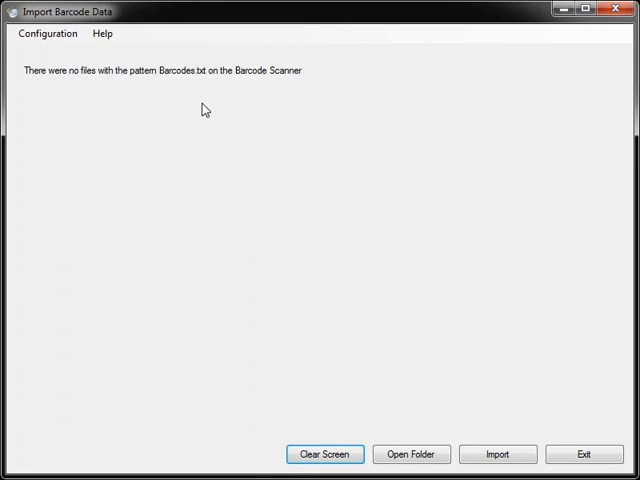
{"action": "left_click", "coordinate": [324, 454]}
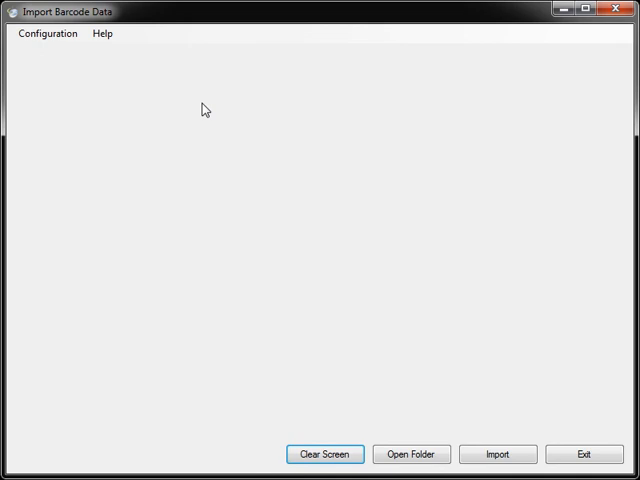
- Import BARCODES.TXT (3 folders, 1 location) and open the output folder to check Location_20170520_160813.csv
{"action": "left_click", "coordinate": [497, 453]}
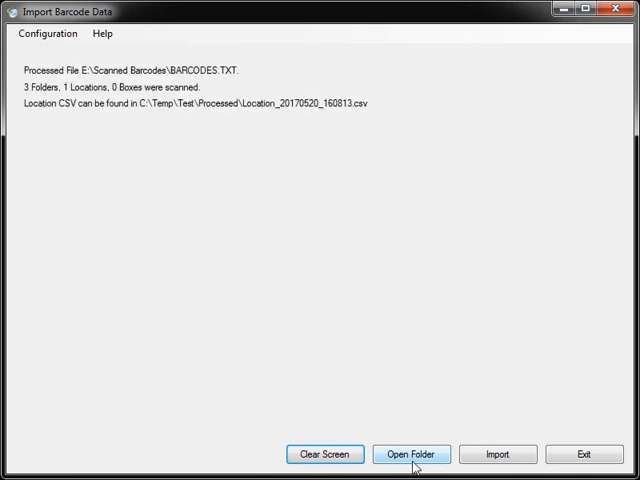
{"action": "left_click", "coordinate": [411, 454]}
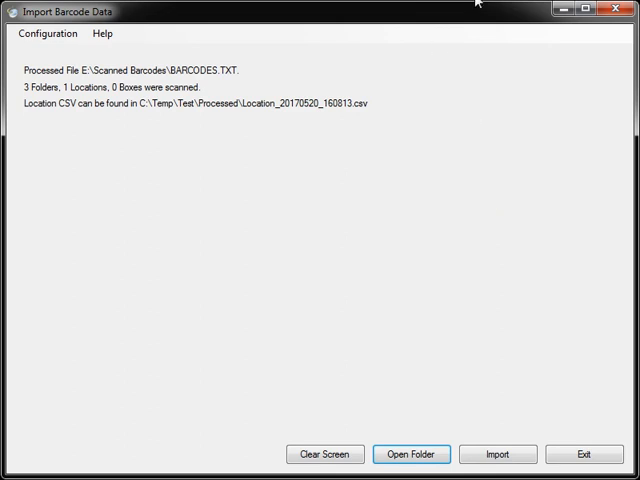
{"action": "mouse_move", "coordinate": [500, 17]}
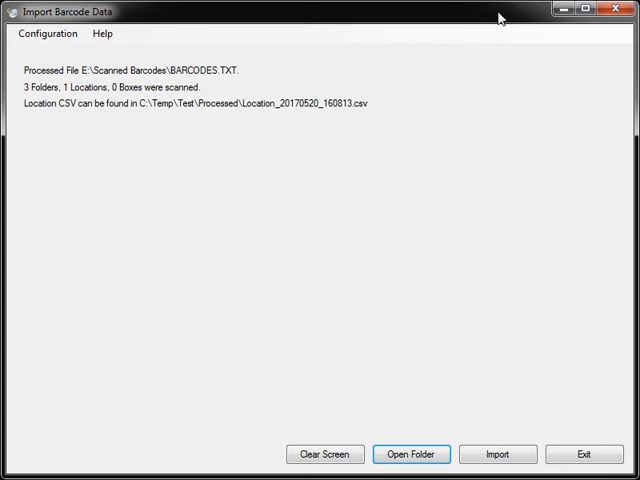